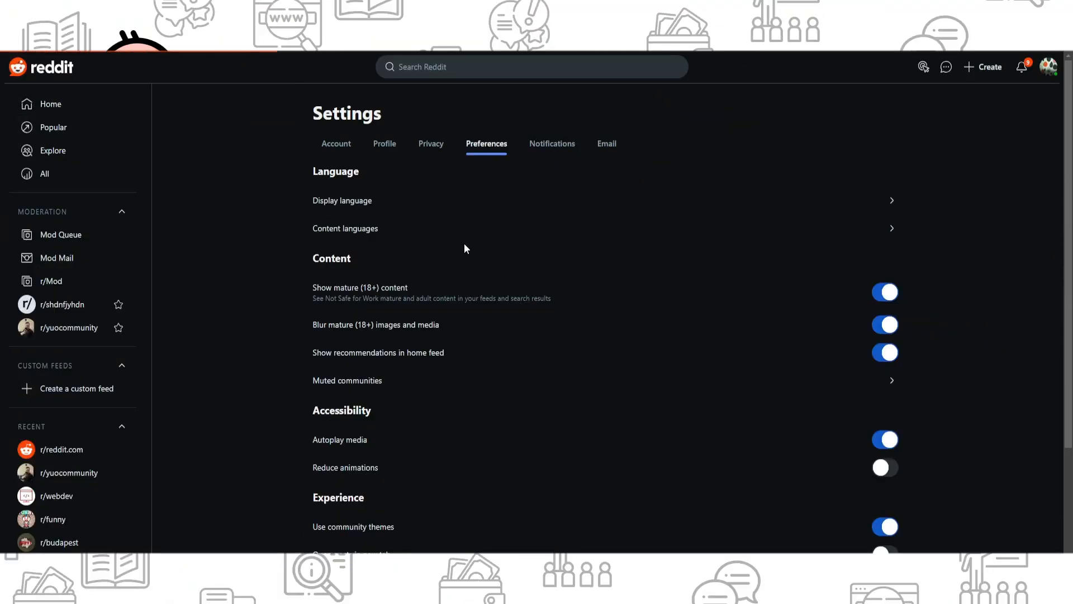
Leave the Preferences settings page for the Reddit home feed via the sidebar Home link
left_click(50, 103)
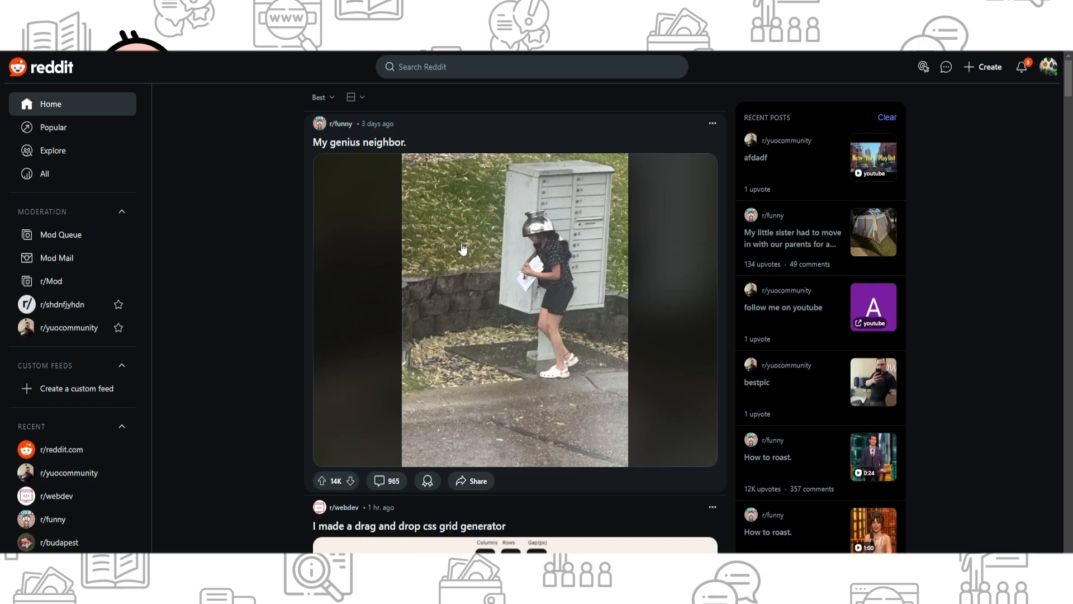
mouse_move(68, 343)
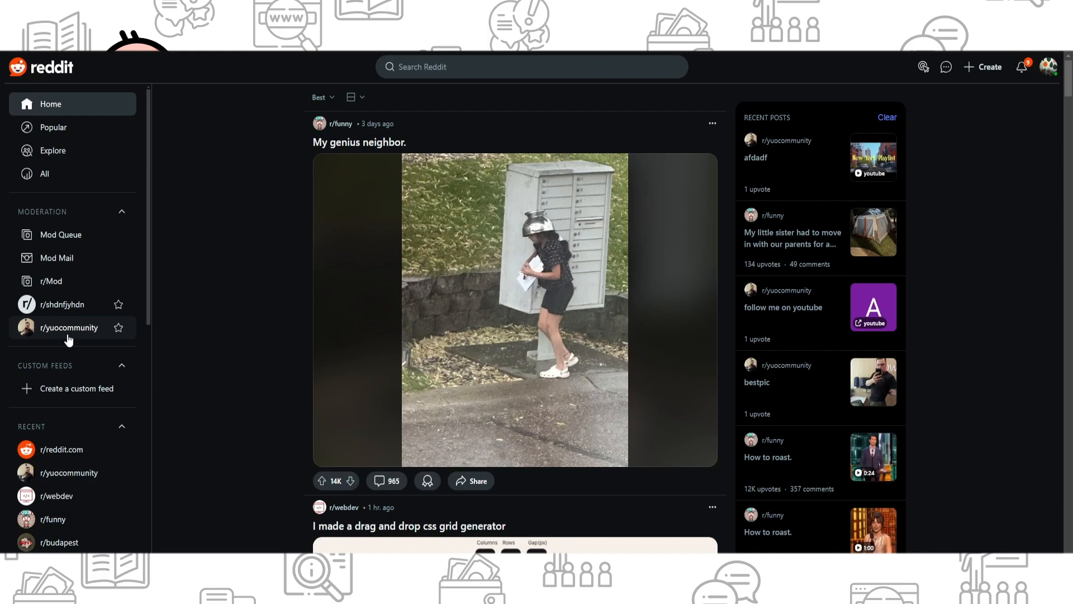
left_click(69, 327)
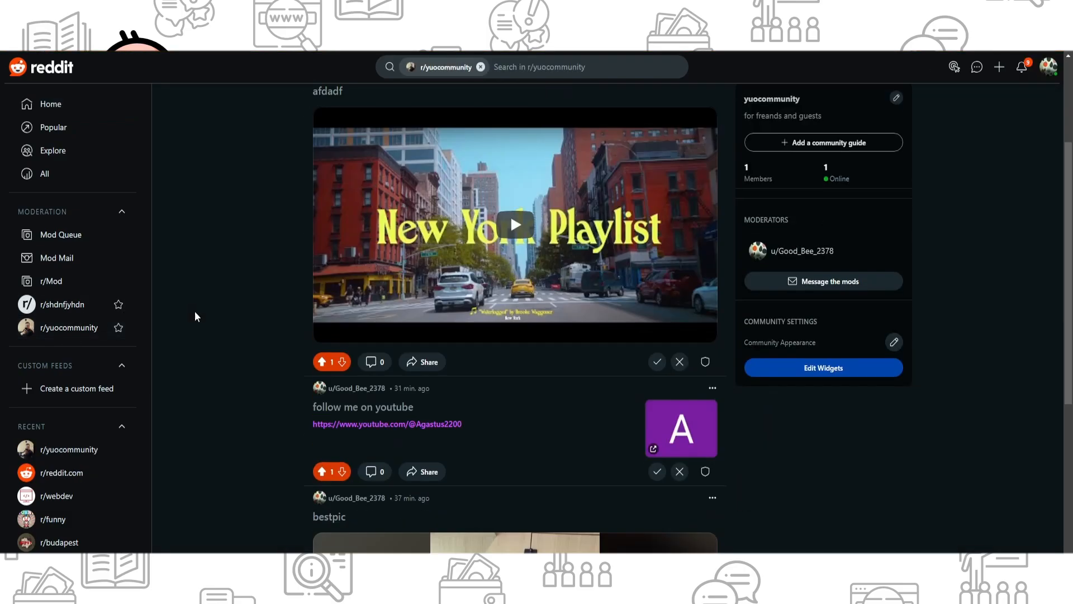
scroll("down", 3)
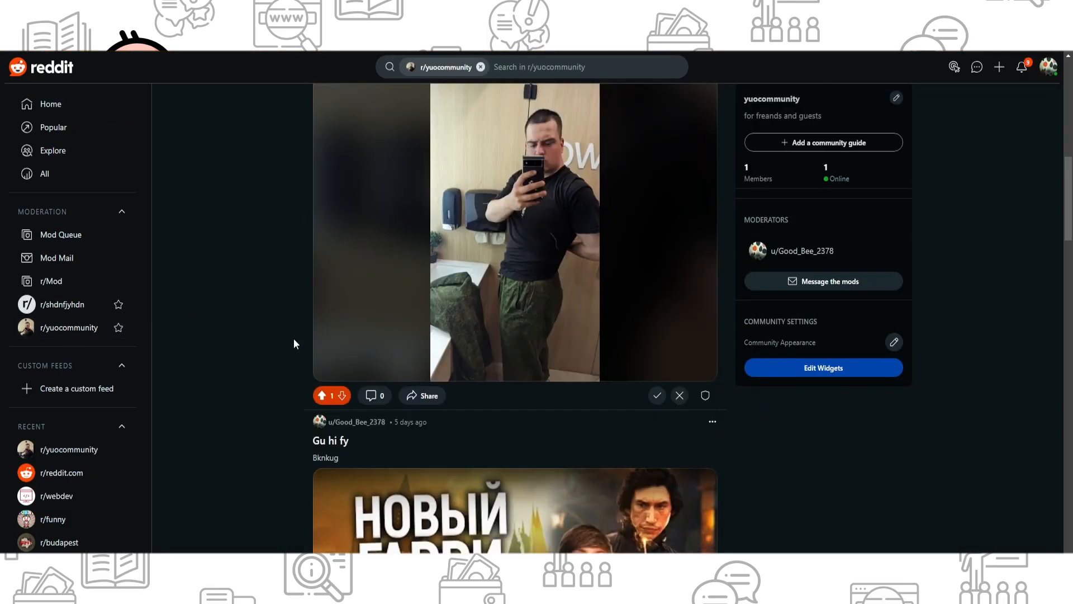
scroll("down", 3)
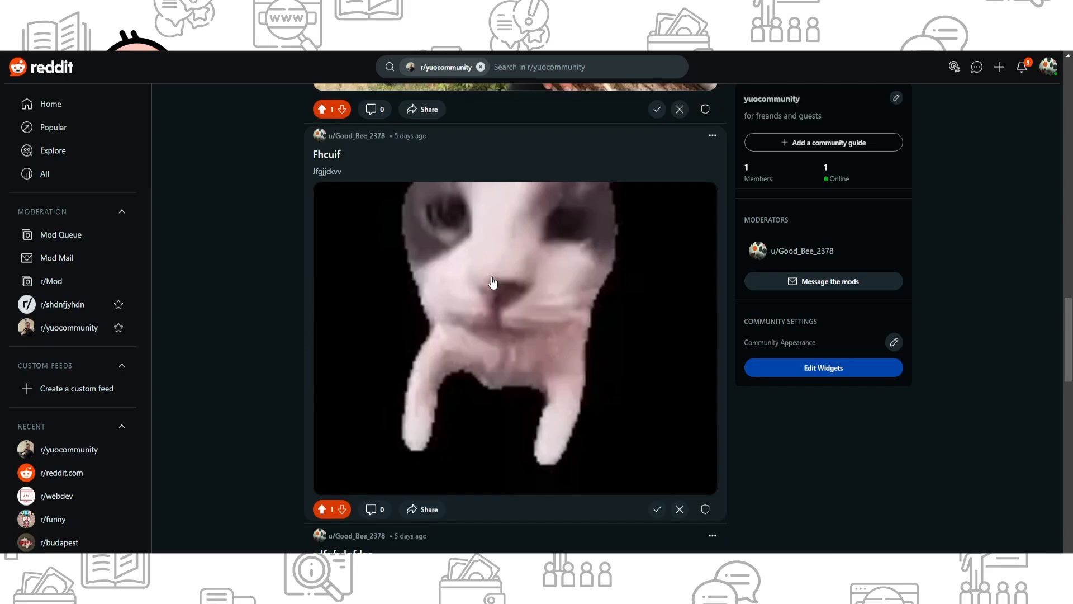
scroll("down", 3)
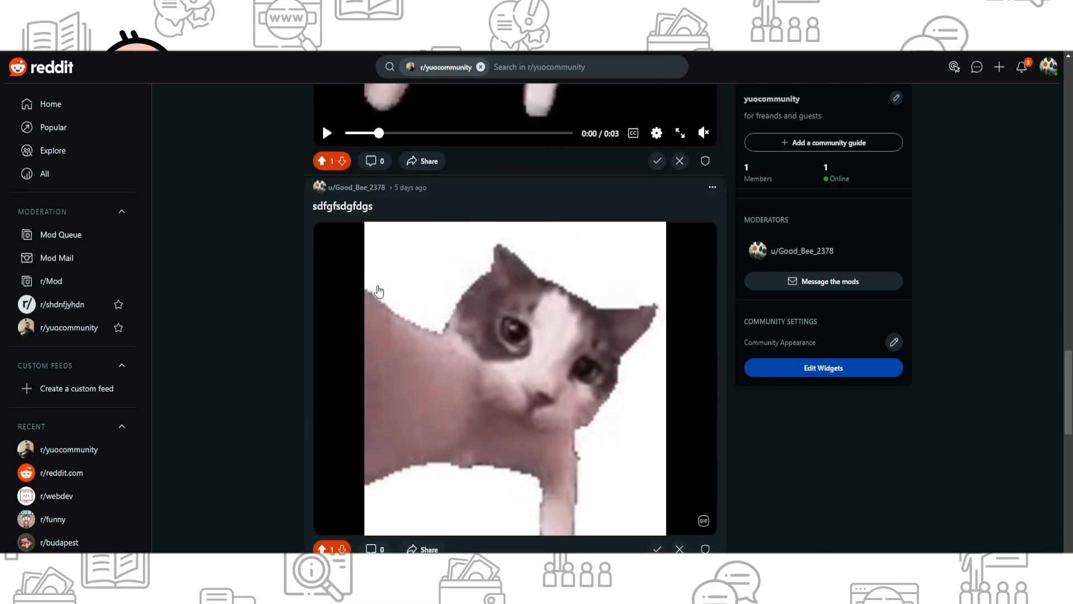
scroll("down", 3)
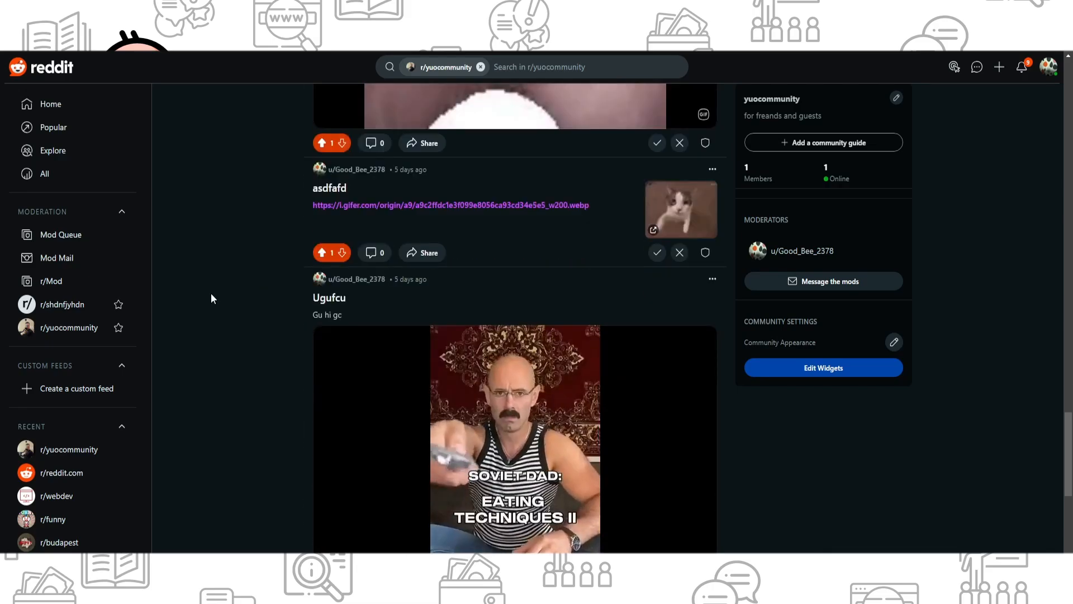
scroll("down", 3)
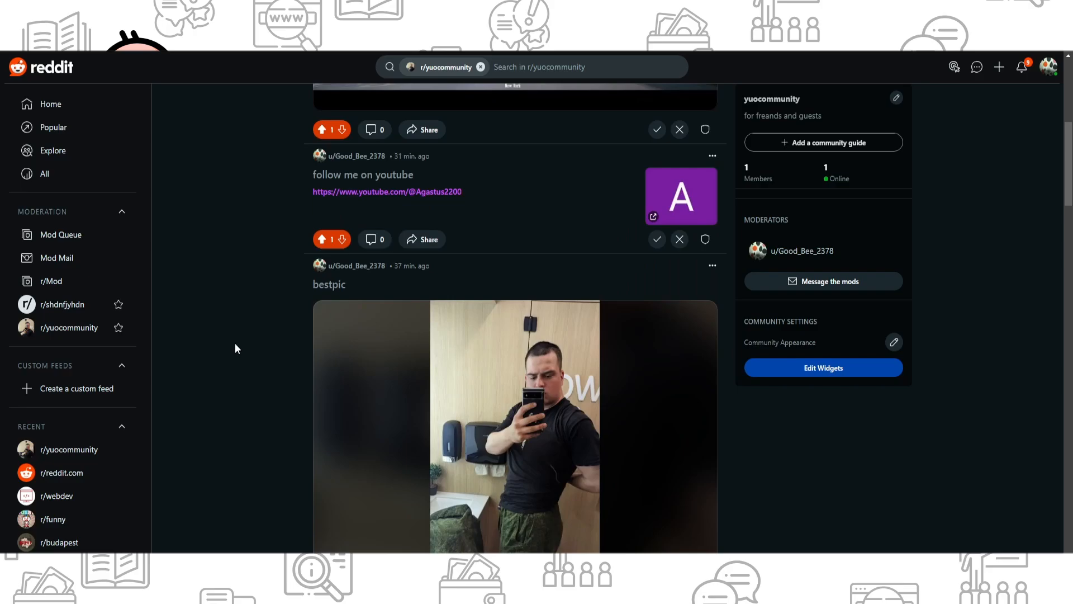
scroll("down", 3)
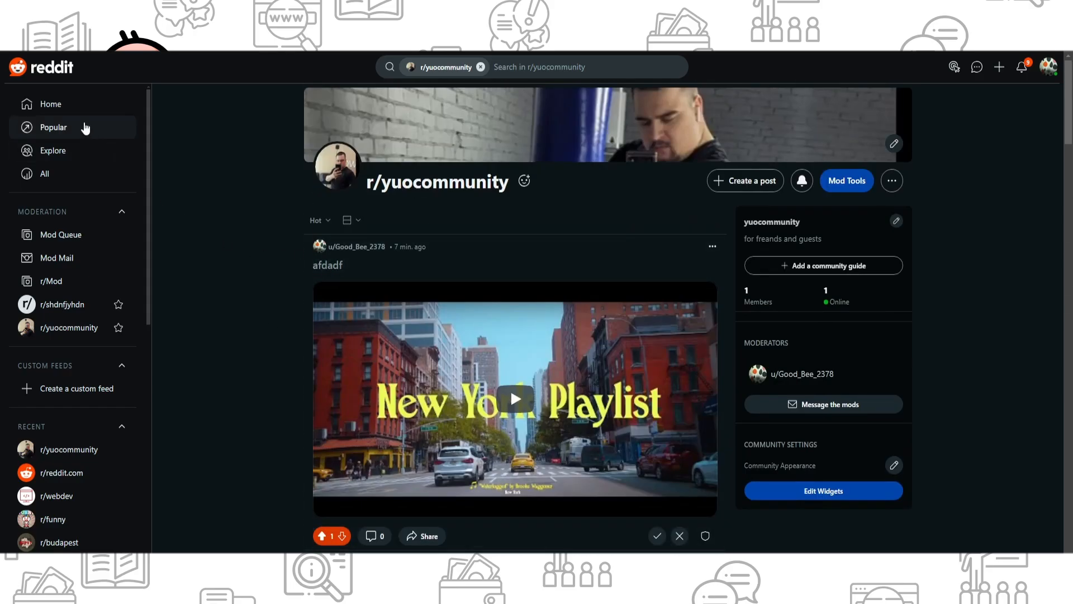
left_click(51, 104)
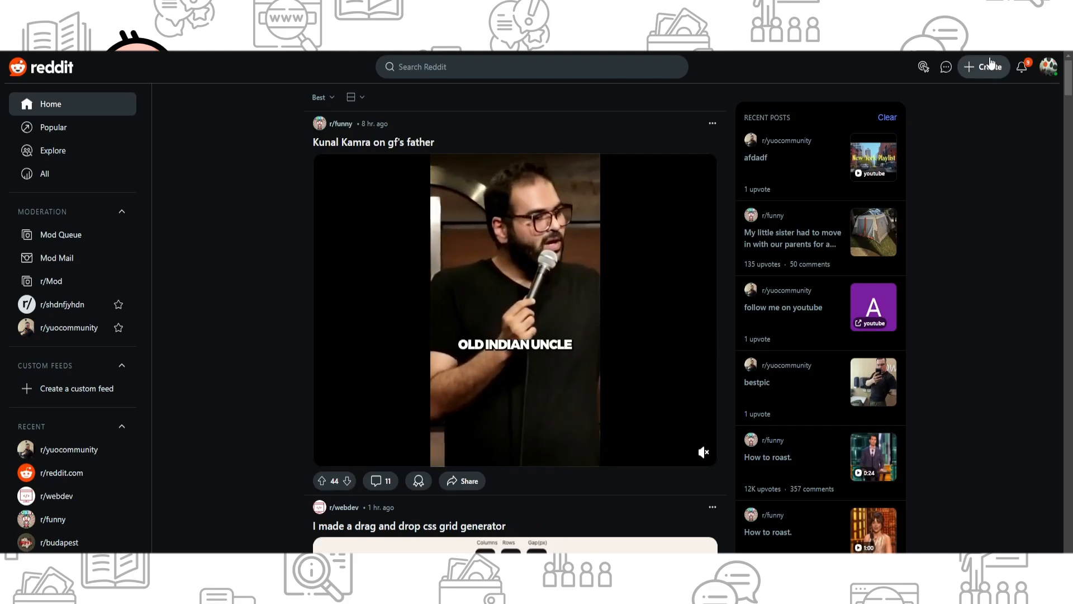
Begin a new post and choose r/yuocommunity as its community
left_click(984, 67)
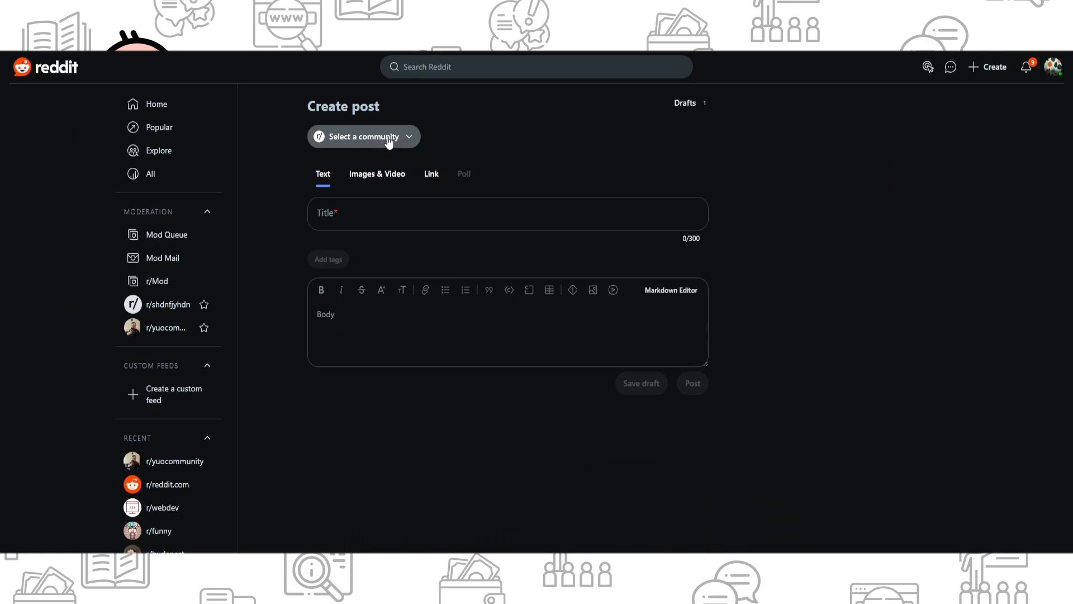
left_click(364, 136)
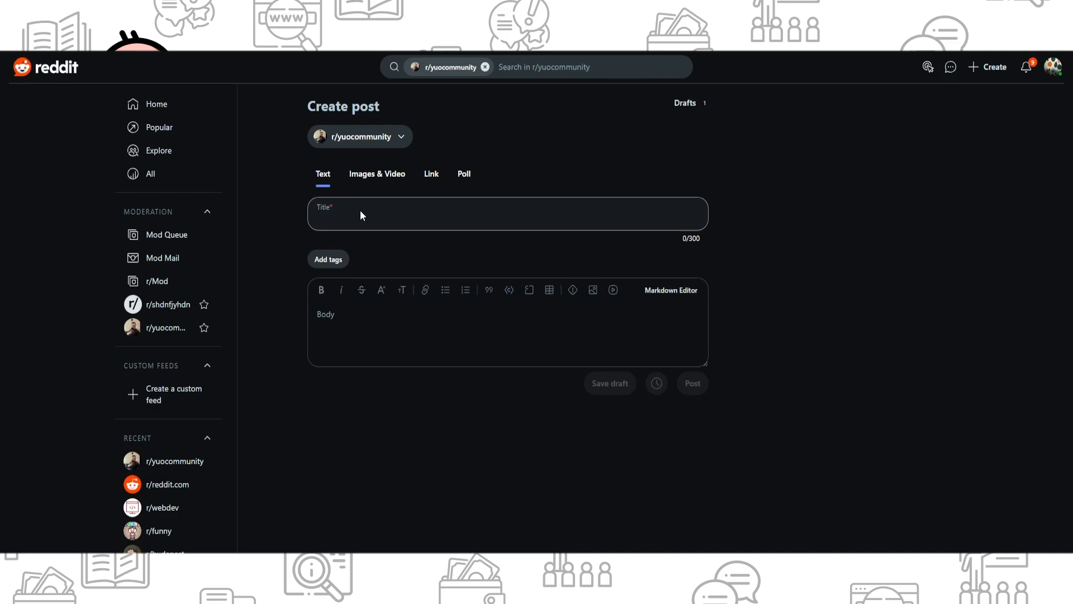
Title the post 'sdafkasfj' and fill the body with placeholder text
type("s")
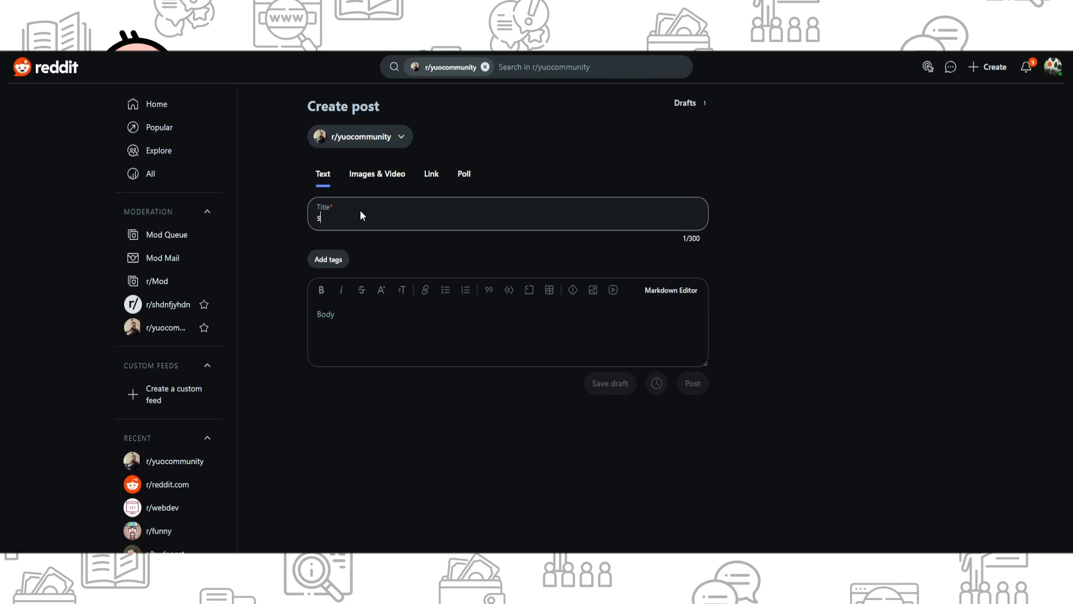
type("dafkasfj")
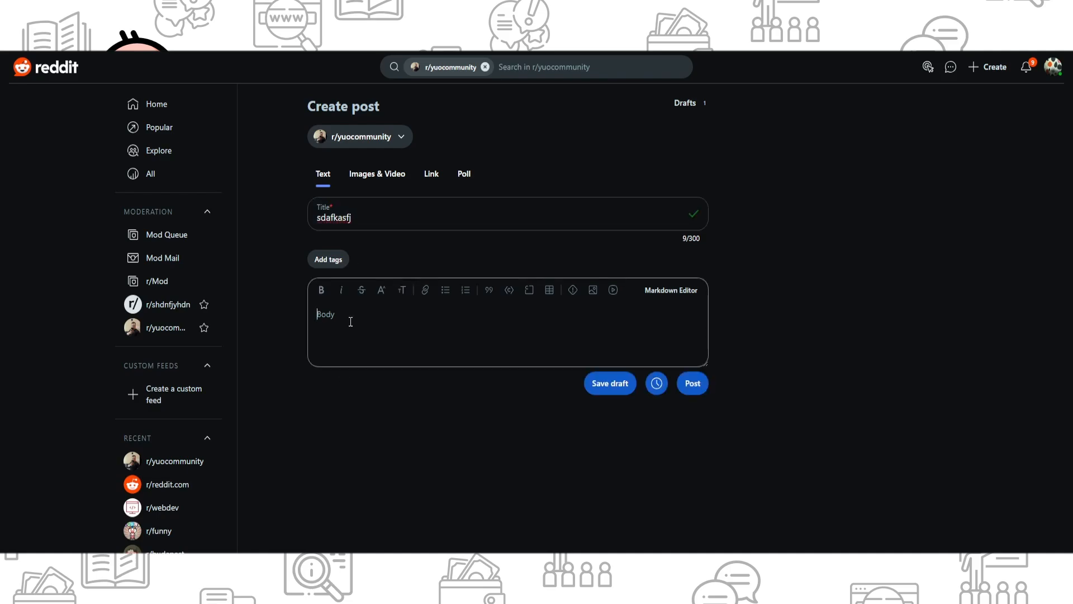
type("sadf")
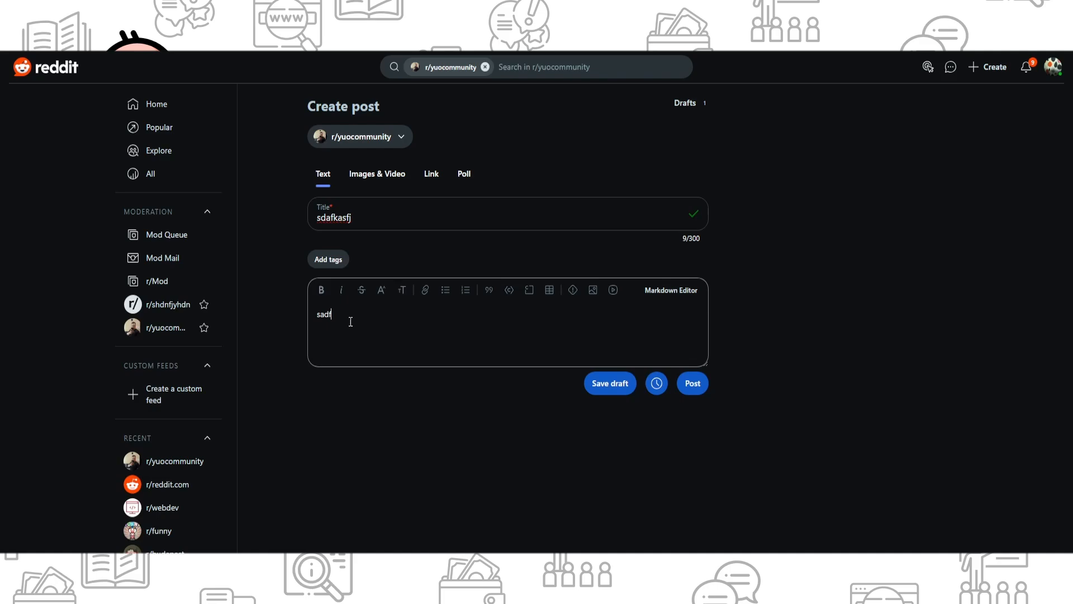
type("xcvbdsgdfgadav")
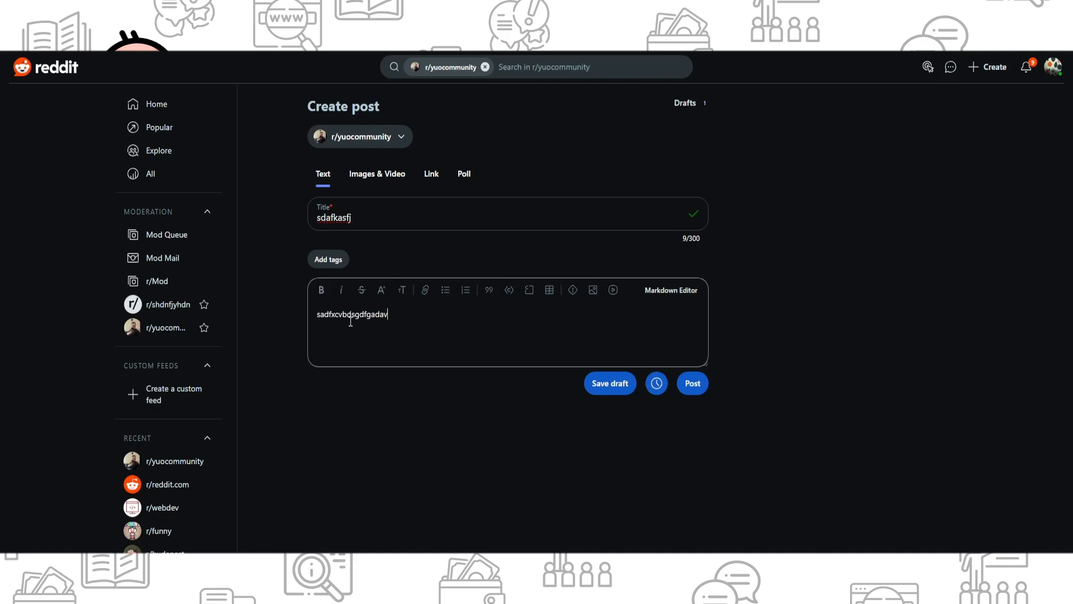
type("vzxccv")
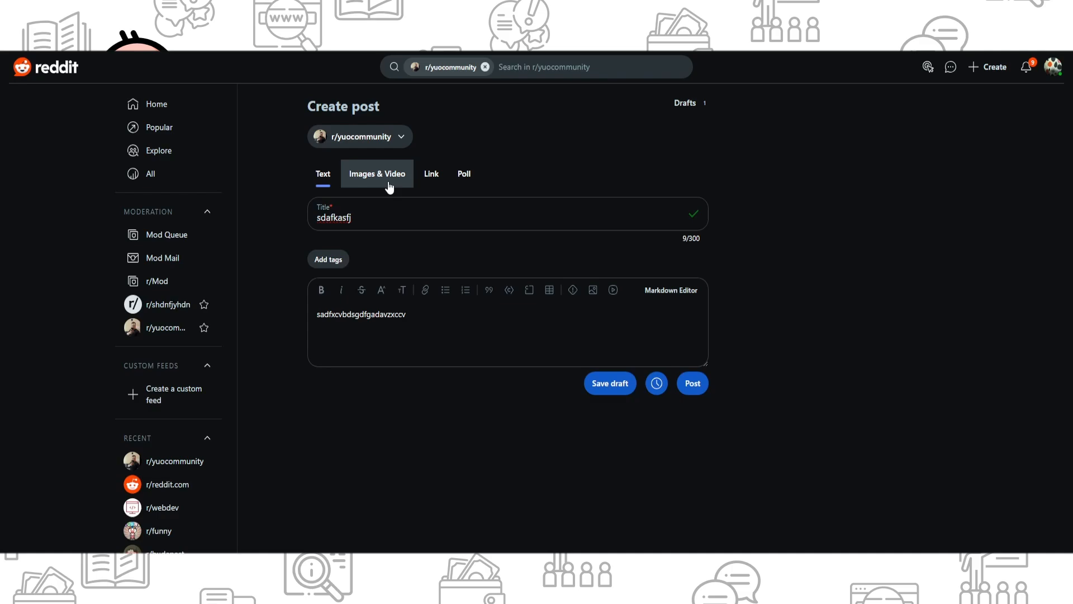
Switch to an image post, upload a photo, and publish 'sdafkasfj'
left_click(377, 174)
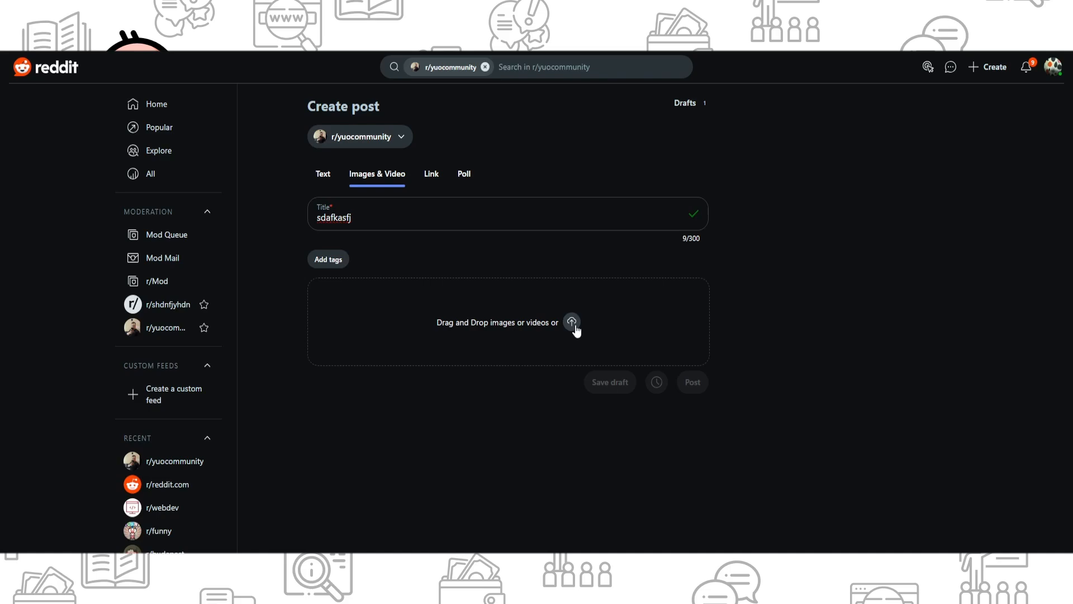
mouse_move(575, 330)
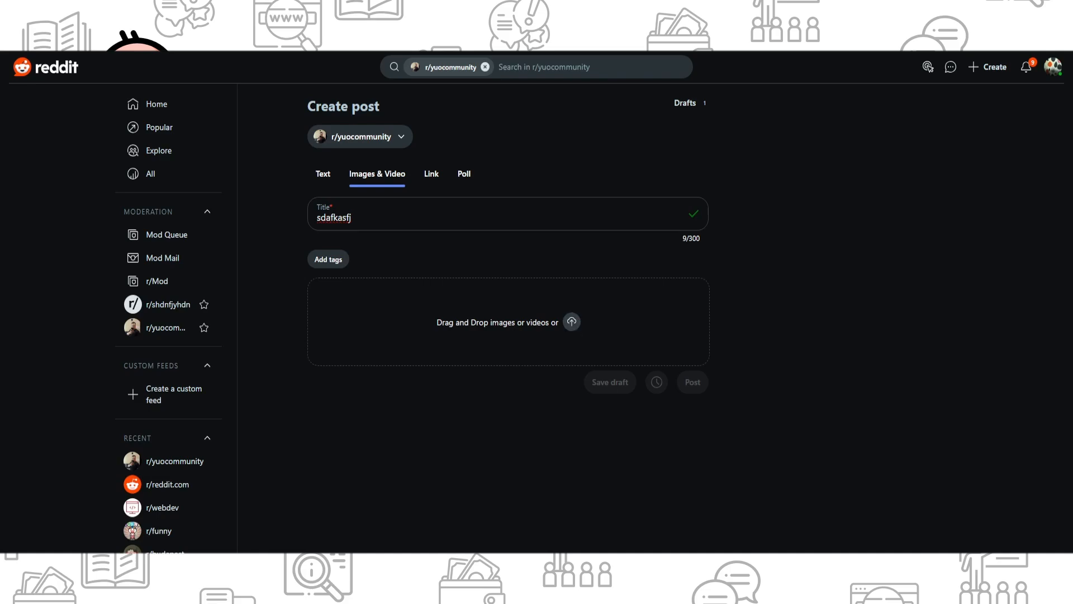
left_click(571, 322)
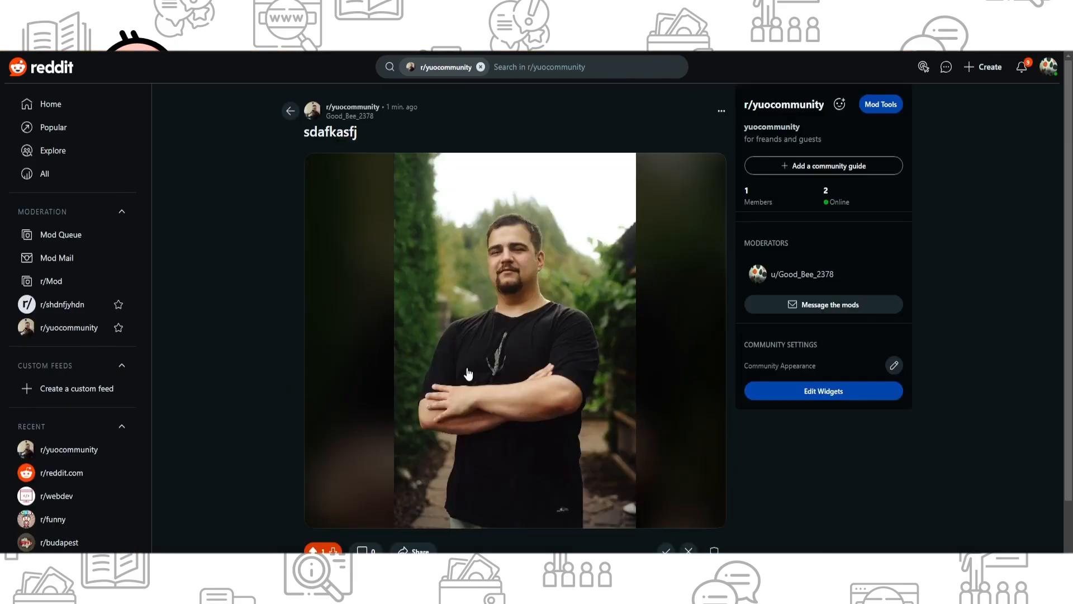
mouse_move(268, 328)
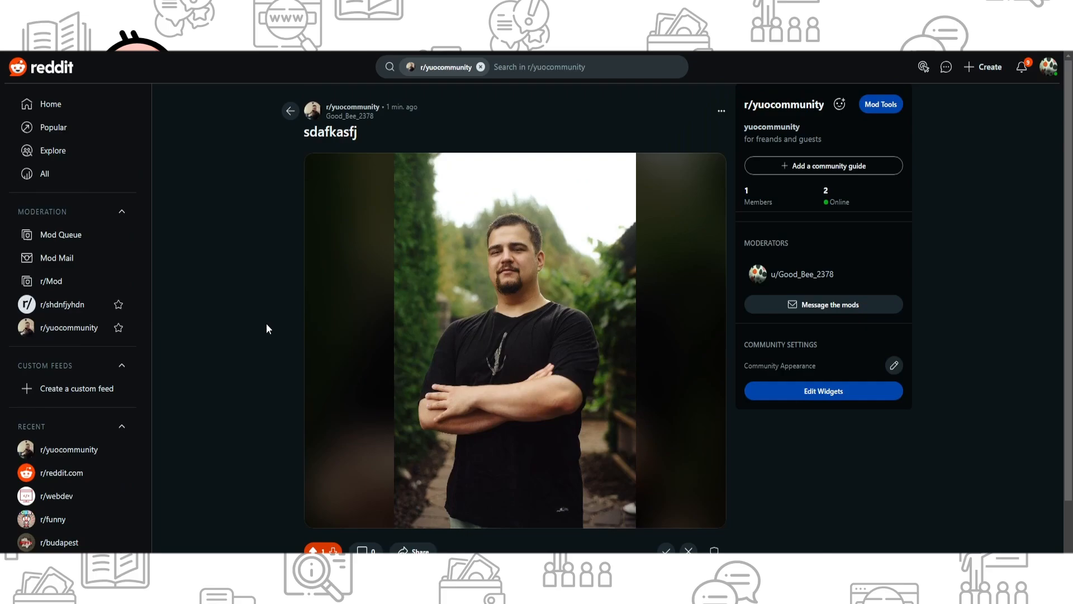
mouse_move(273, 246)
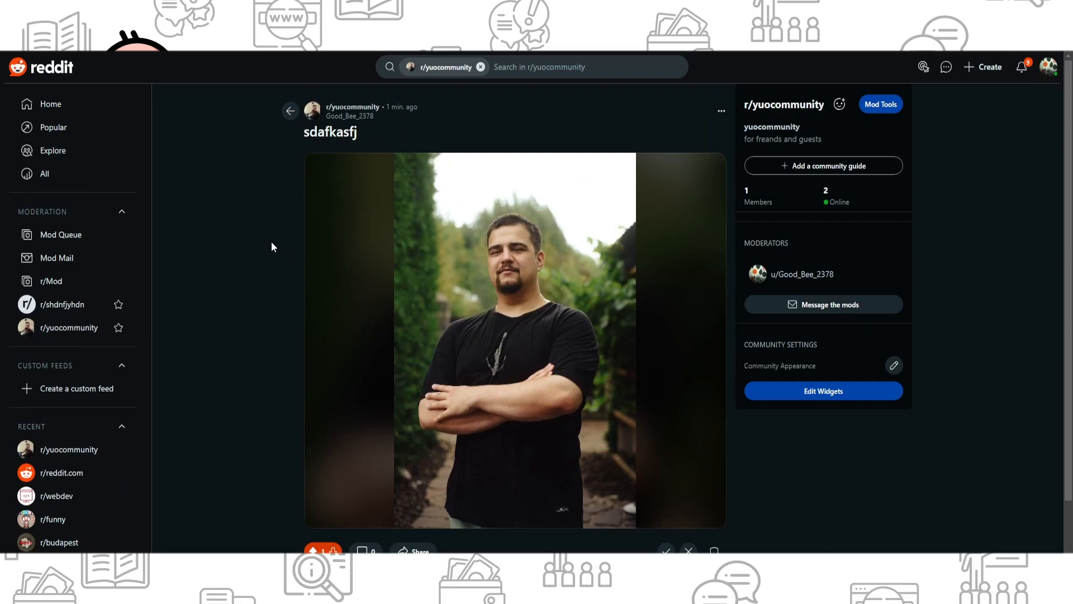
mouse_move(393, 143)
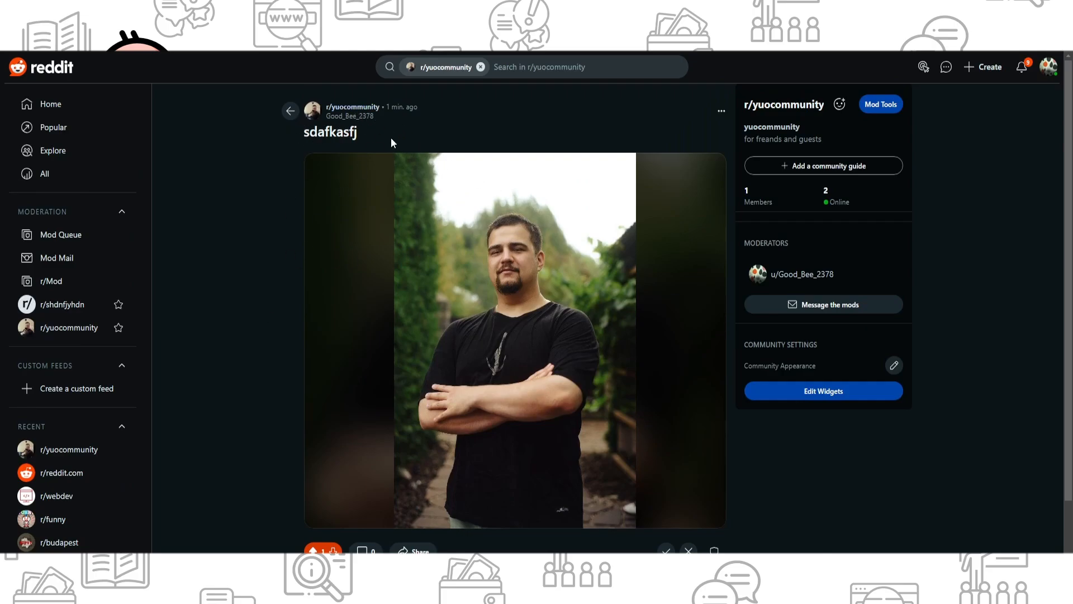
mouse_move(78, 117)
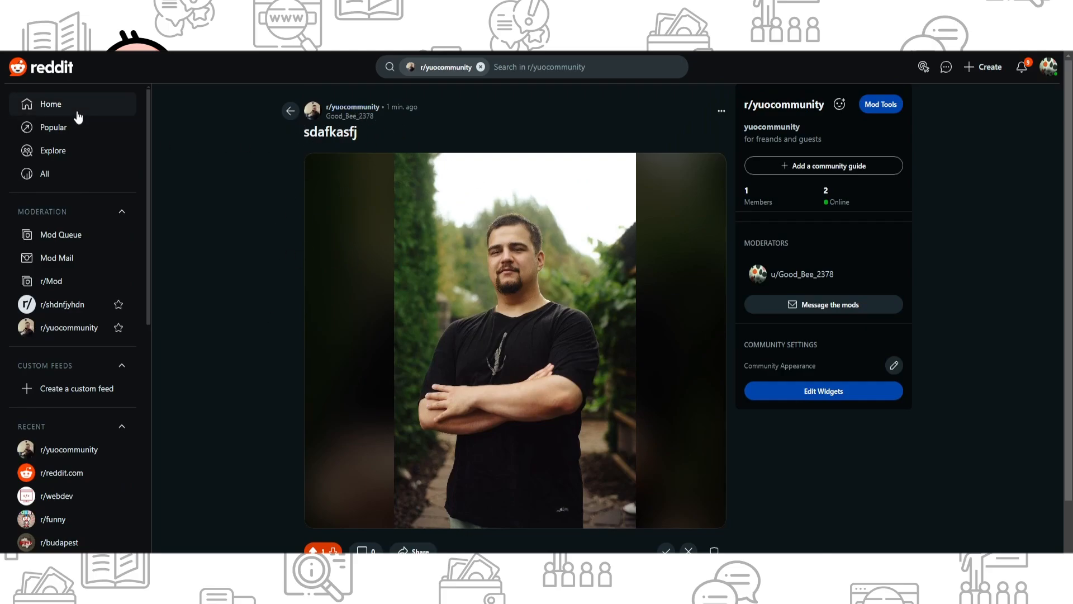
Return to the home feed, where the new 'sdafkasfj' post appears
left_click(50, 104)
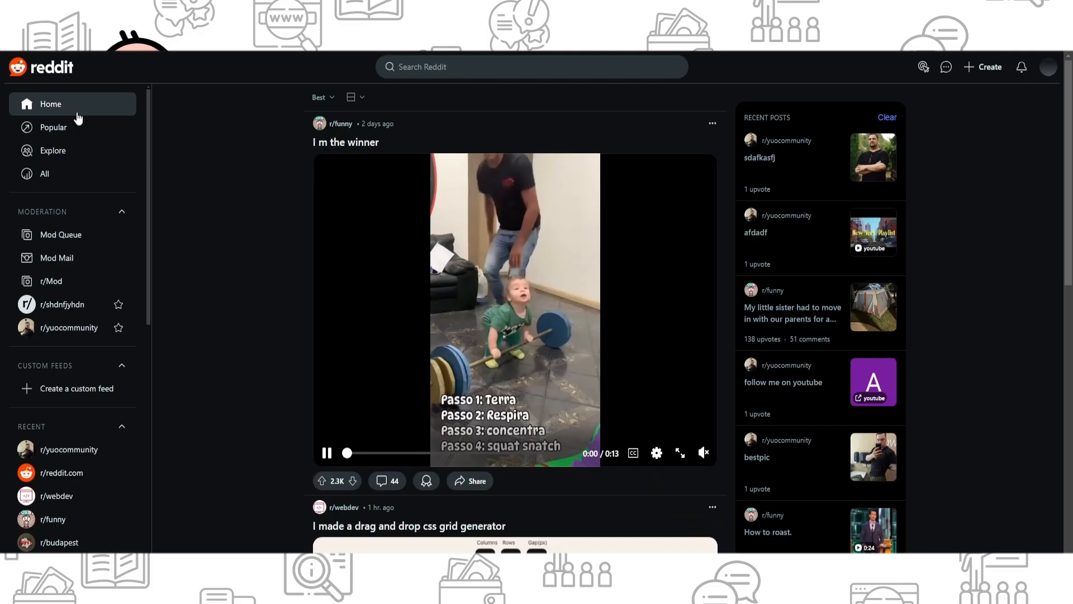